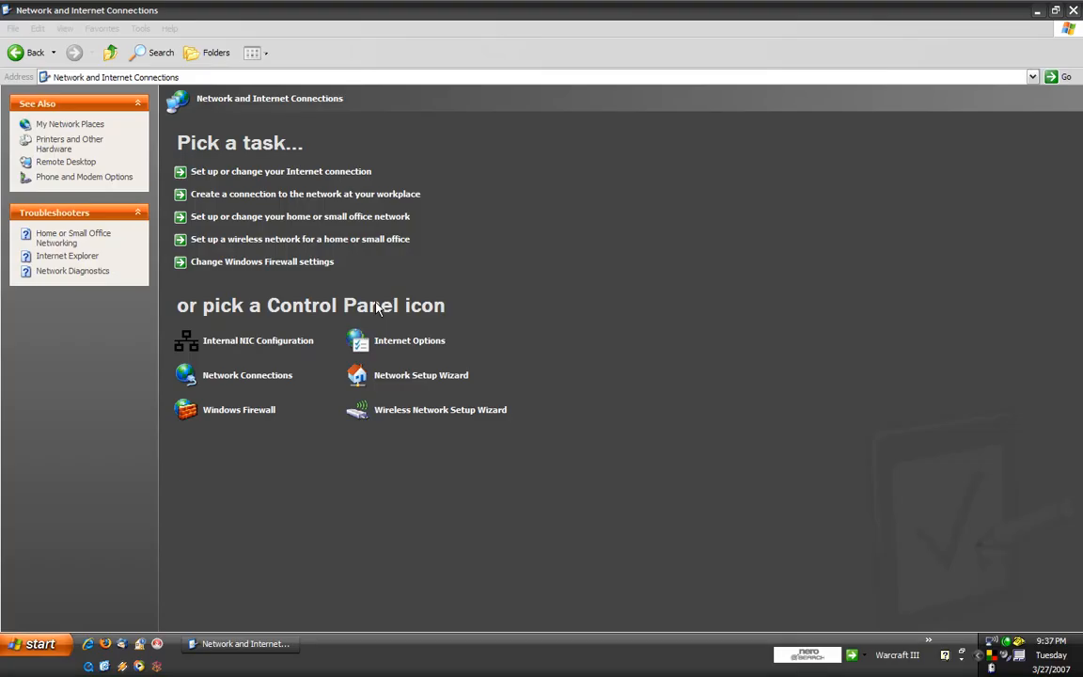
mouse_move(356, 285)
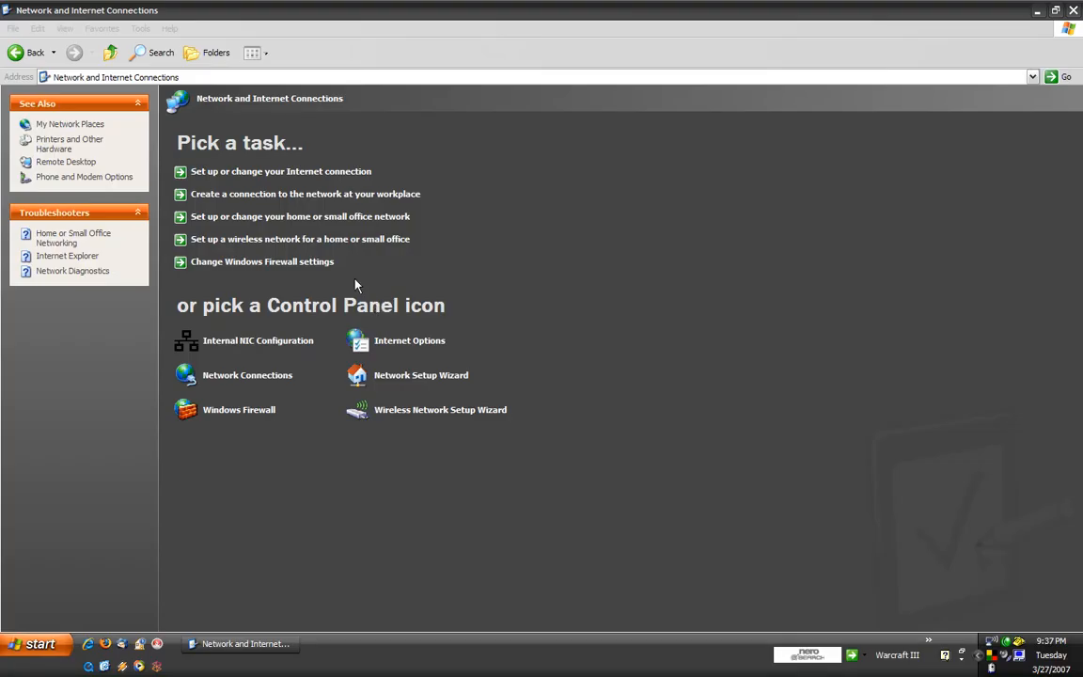
mouse_move(66, 162)
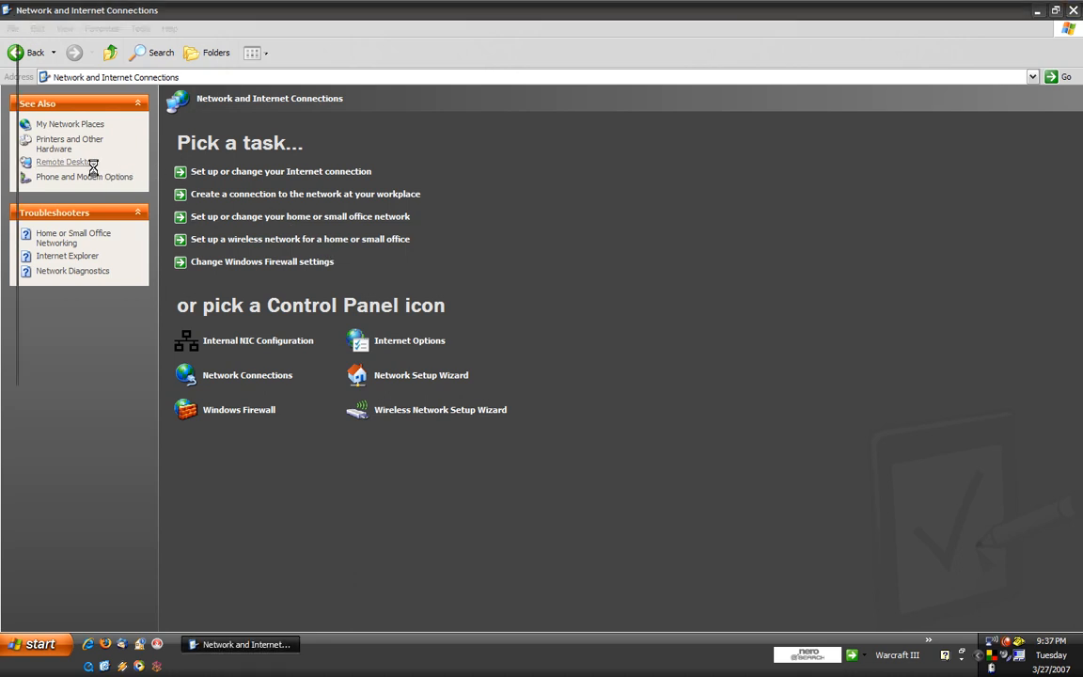
- Show the Remote tab of System Properties, with Remote Assistance and Remote Desktop both allowed
click(61, 161)
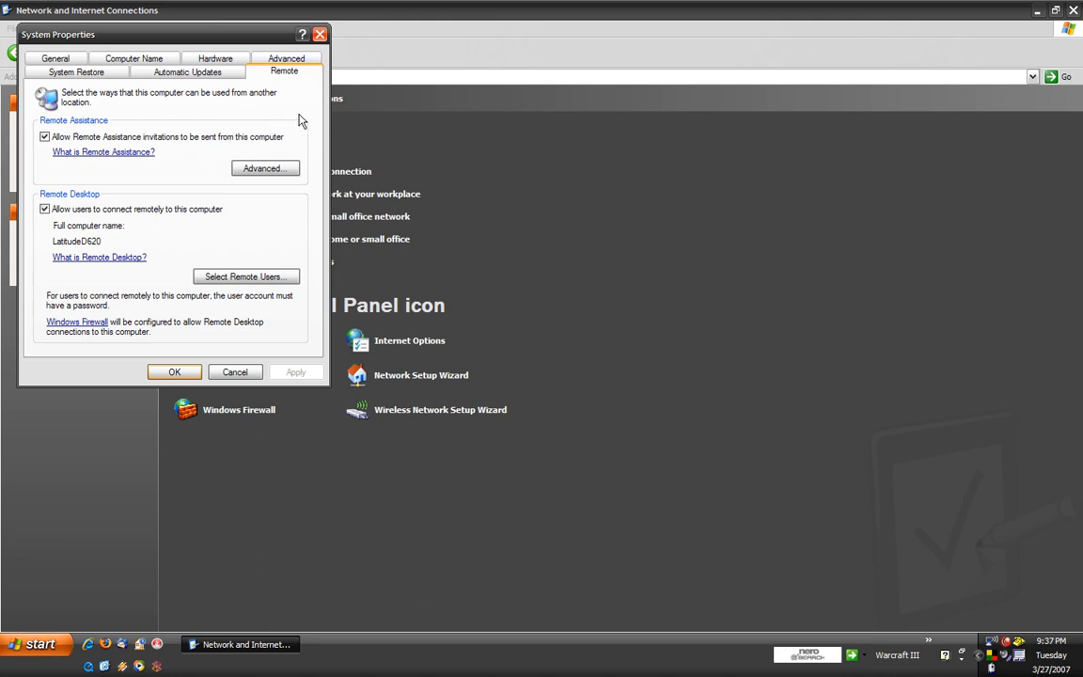
mouse_move(197, 244)
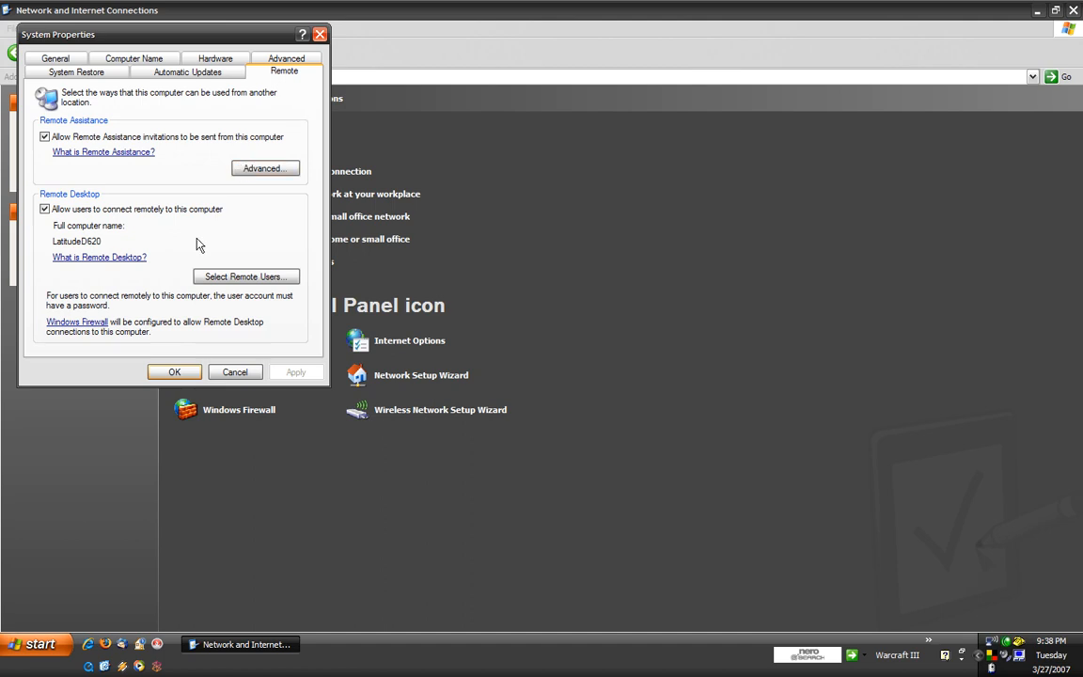
mouse_move(179, 230)
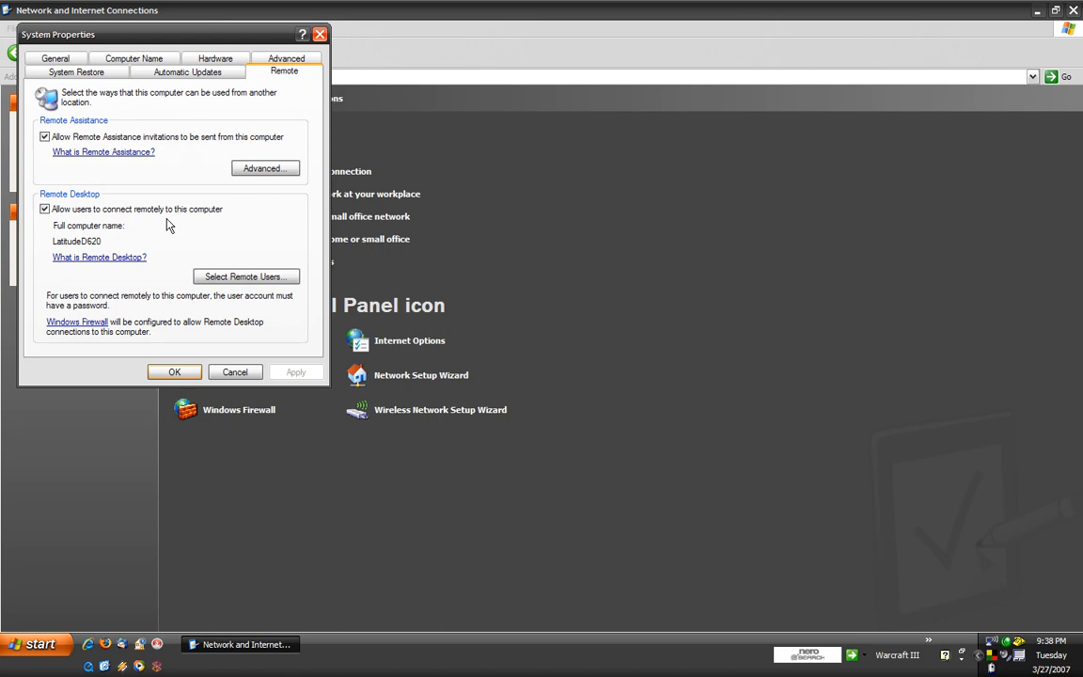
mouse_move(269, 225)
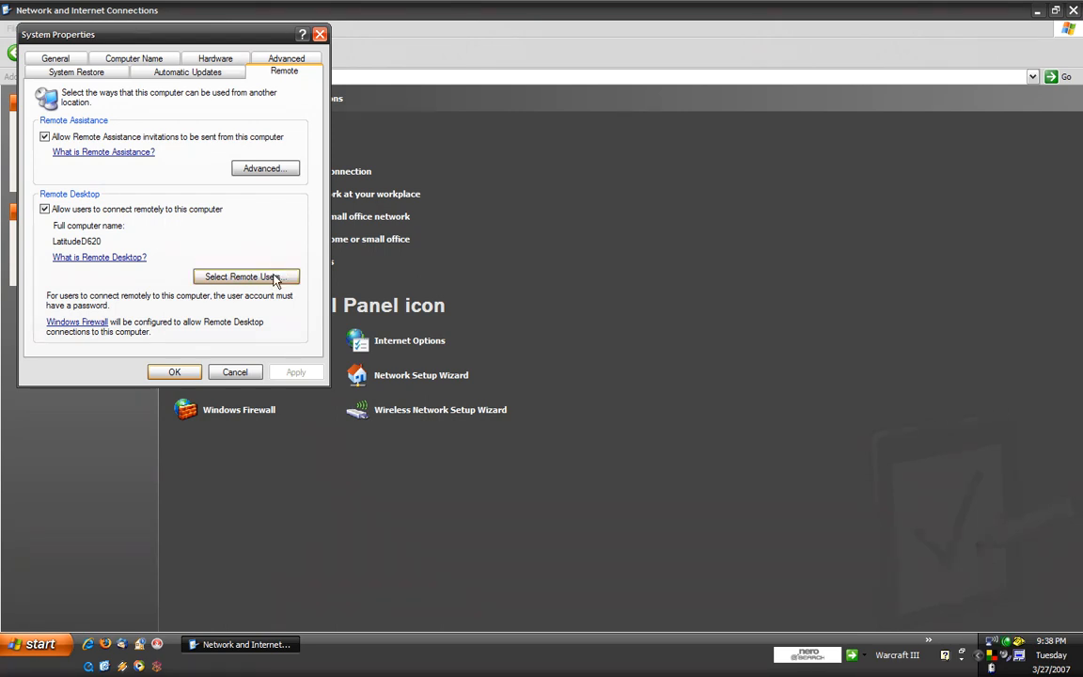
mouse_move(298, 286)
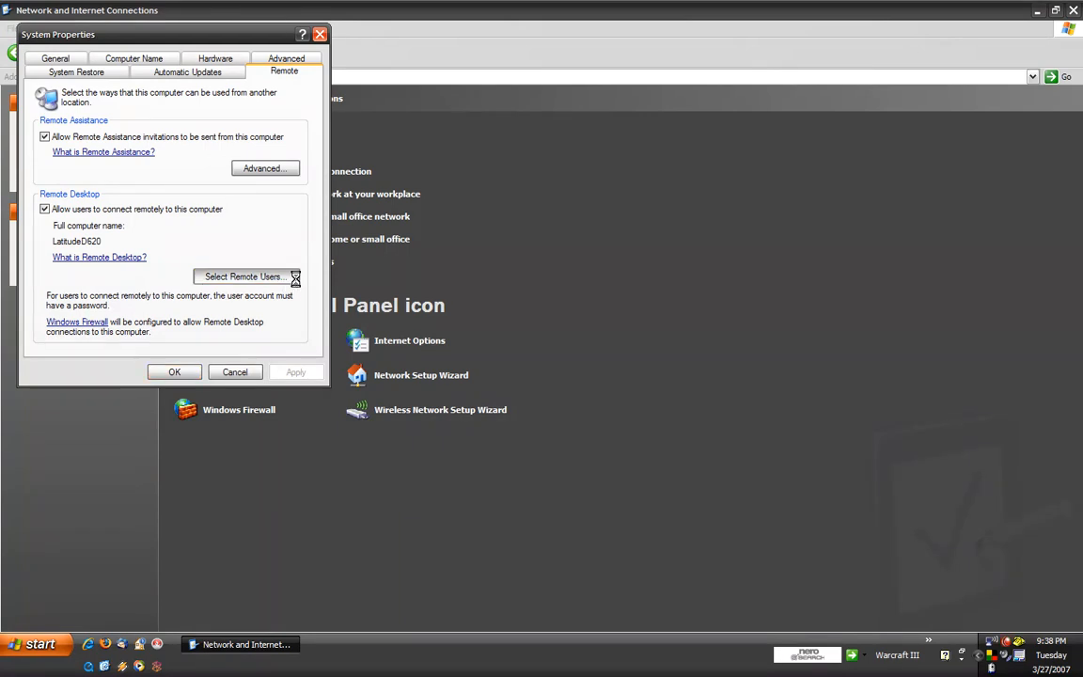
click(244, 276)
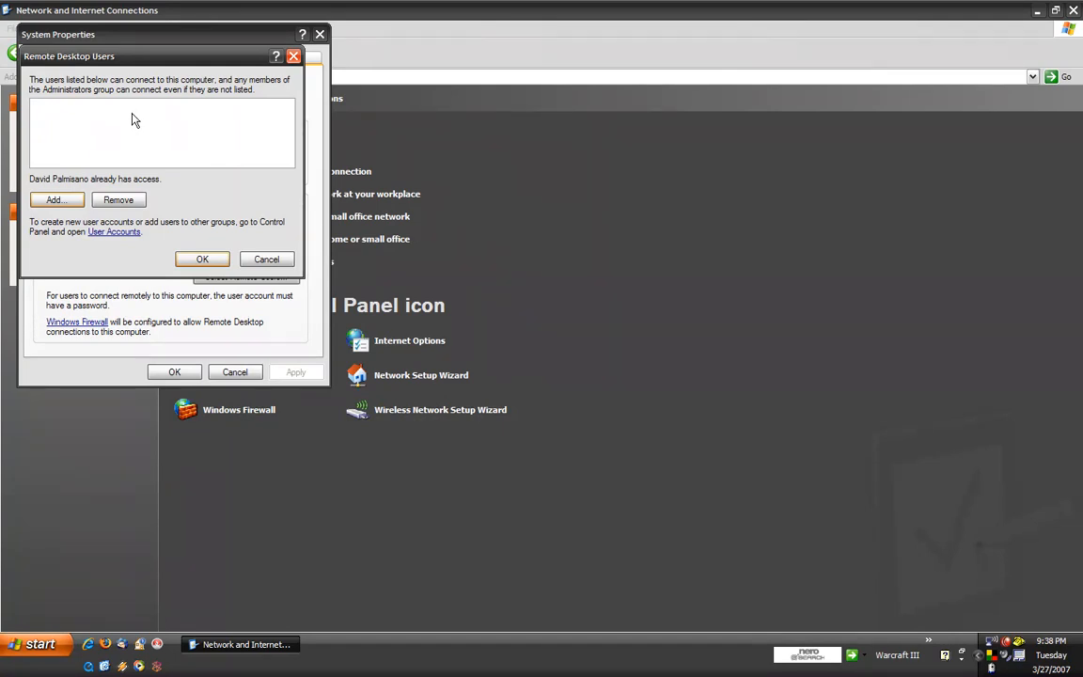
mouse_move(211, 206)
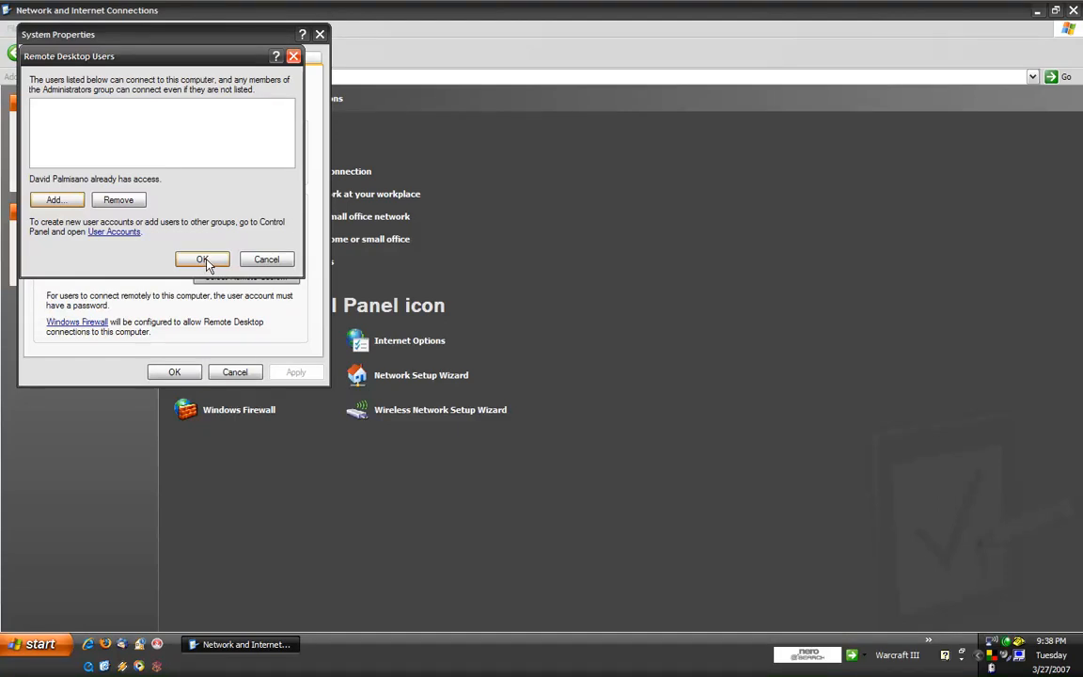
click(202, 260)
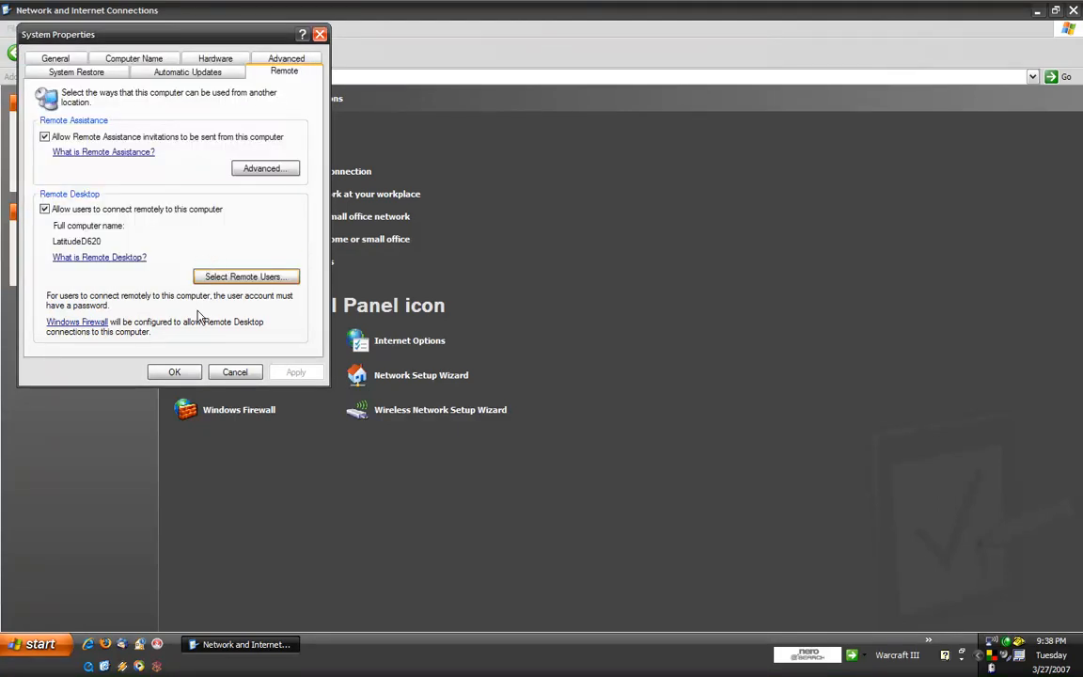